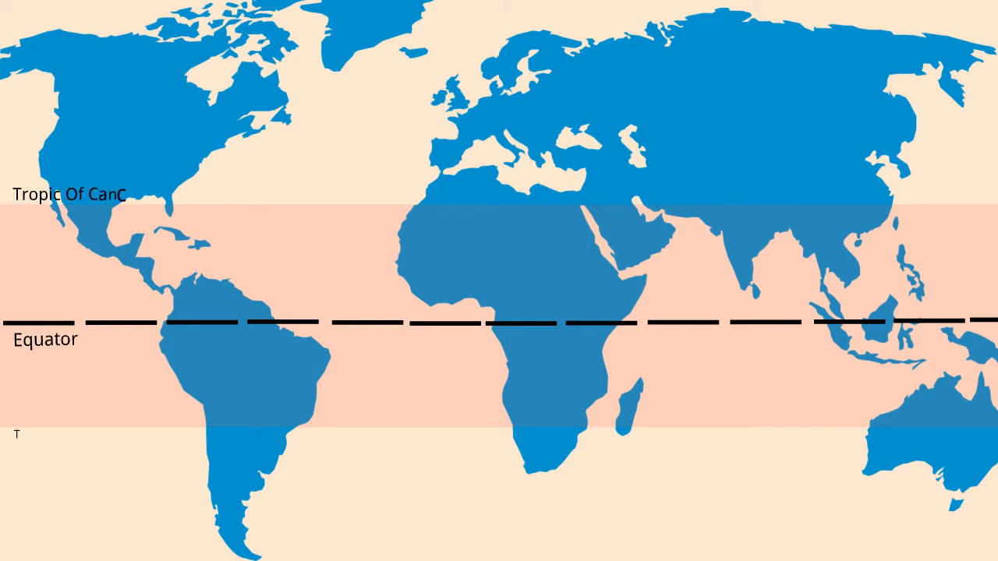
text(Tropic Of Capricorn)
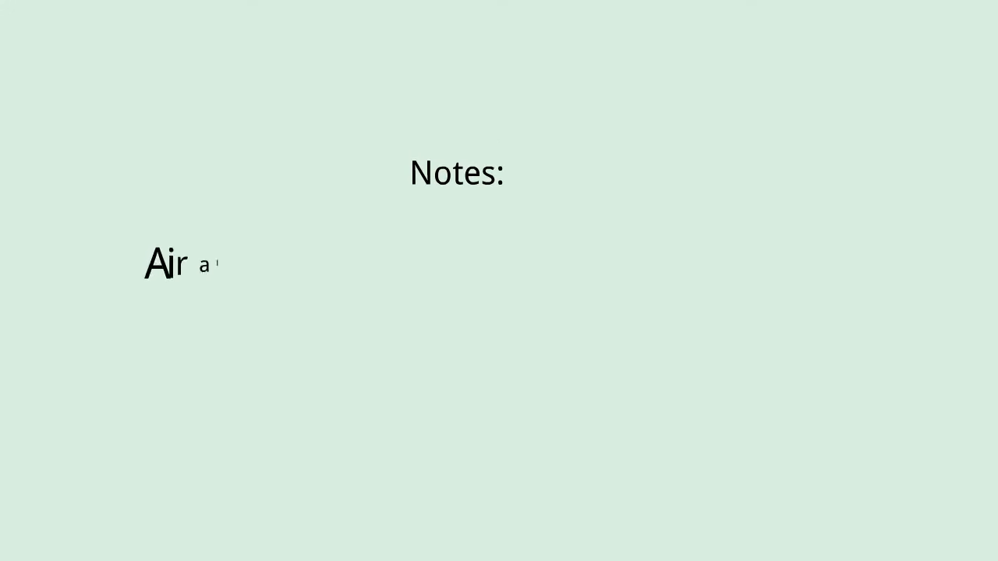
text(lways travels from high pressu)
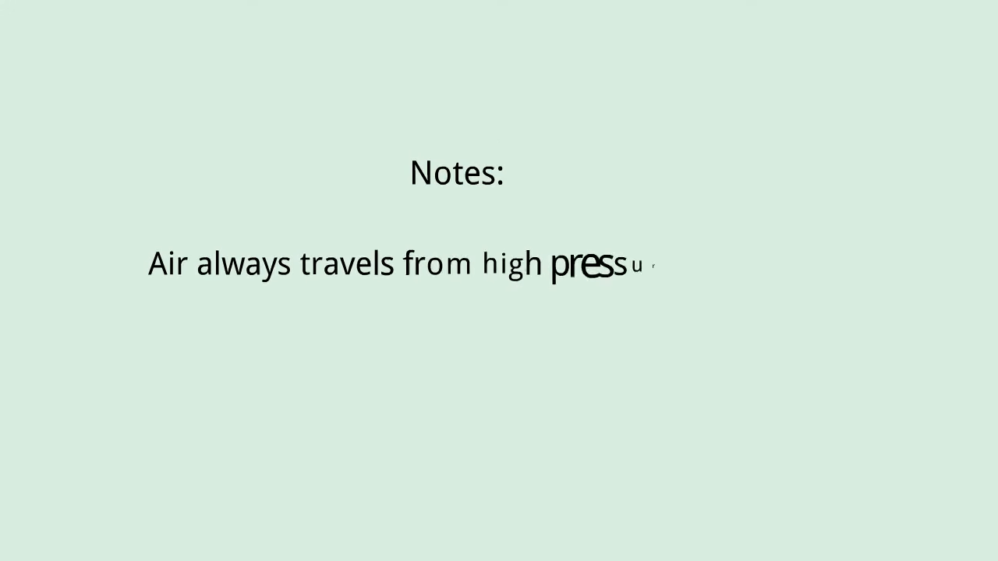